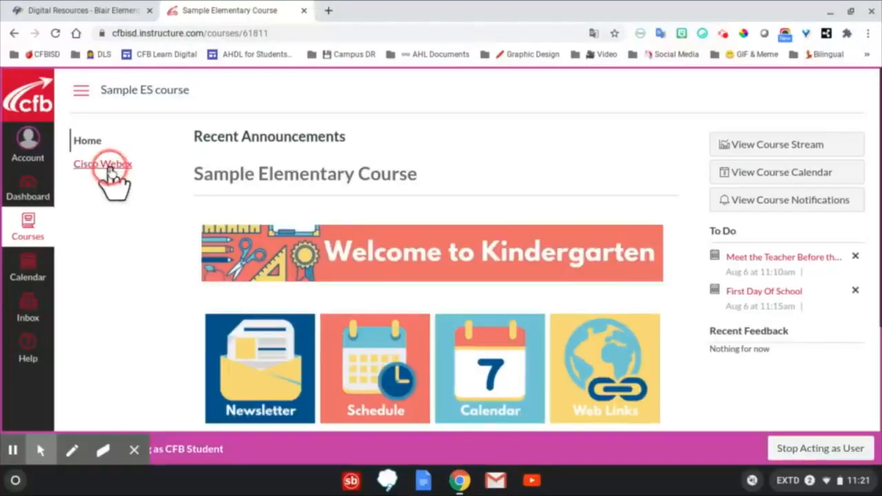
Step: Open the Sample ES course's Cisco Webex tool from the course navigation
left_click(102, 163)
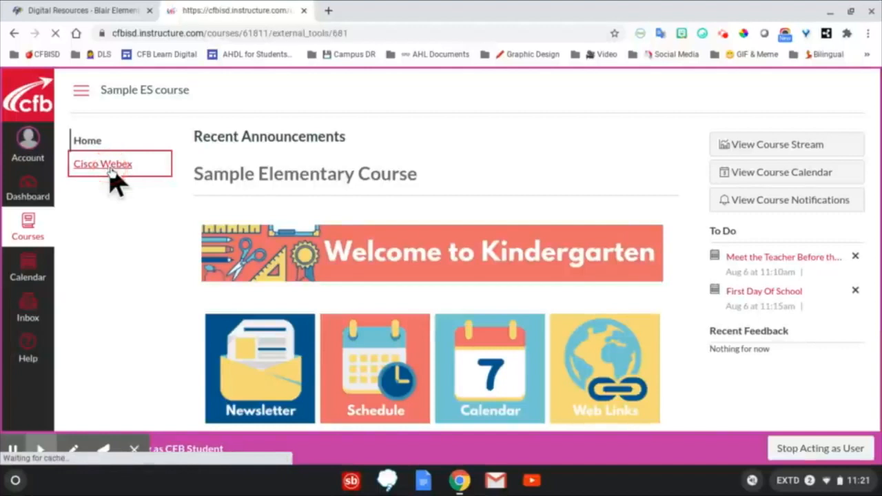
left_click(102, 163)
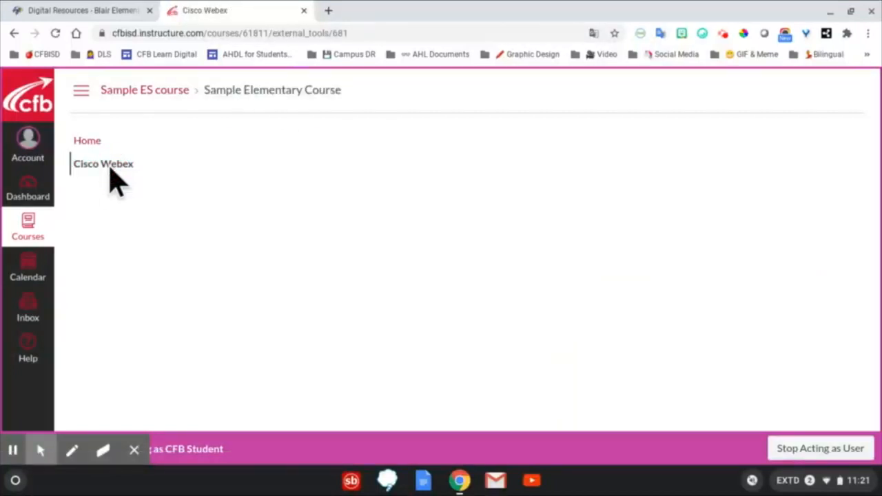
Step: Scroll the loaded Webex page to the upcoming First Day Of School meeting
left_click(103, 164)
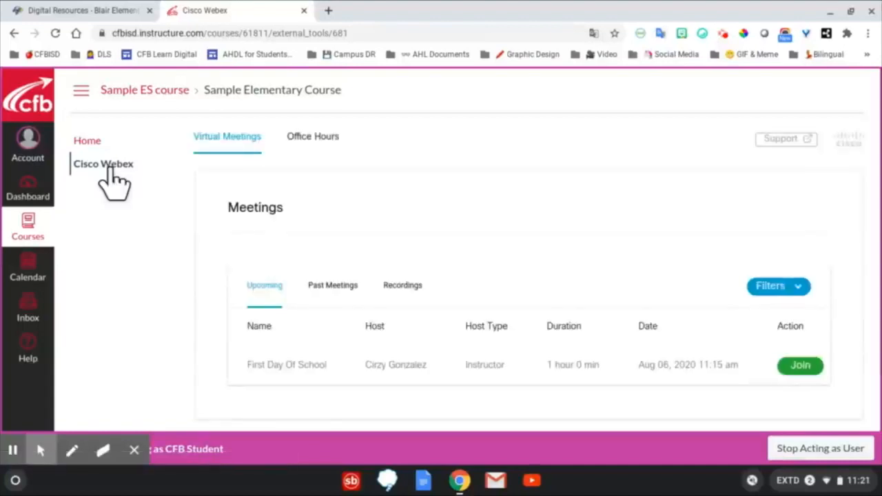
scroll("down", 3)
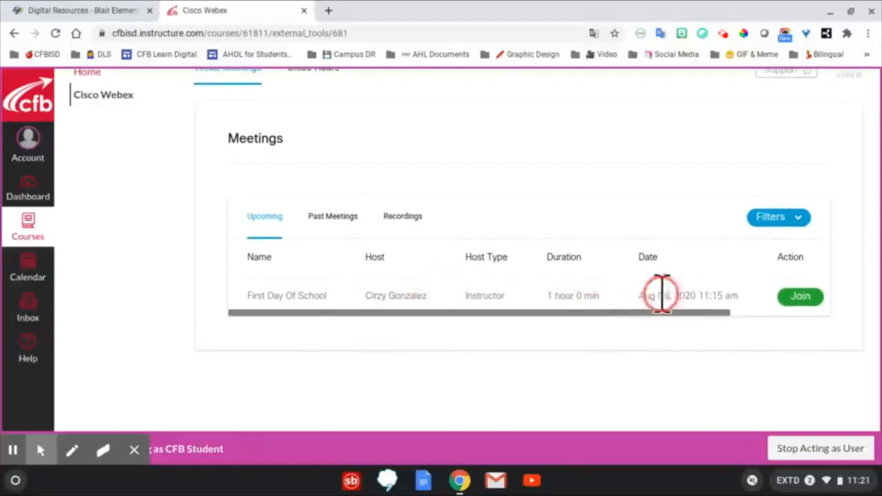
mouse_move(748, 303)
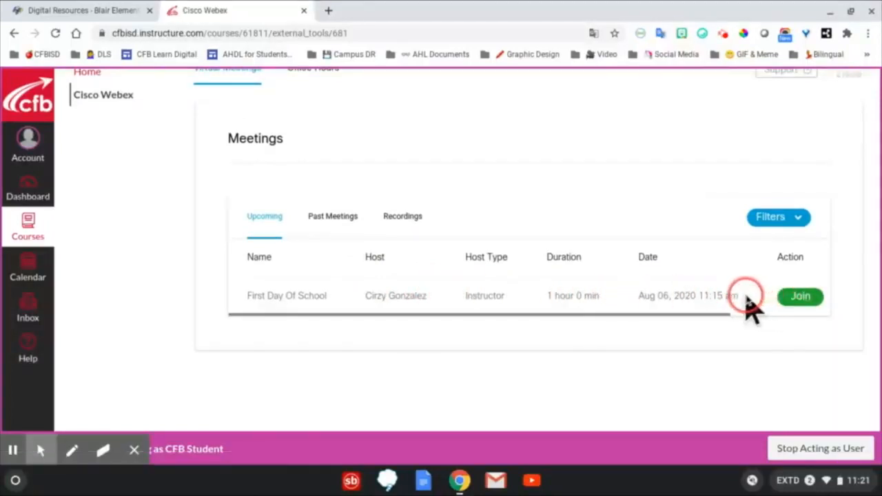
mouse_move(731, 310)
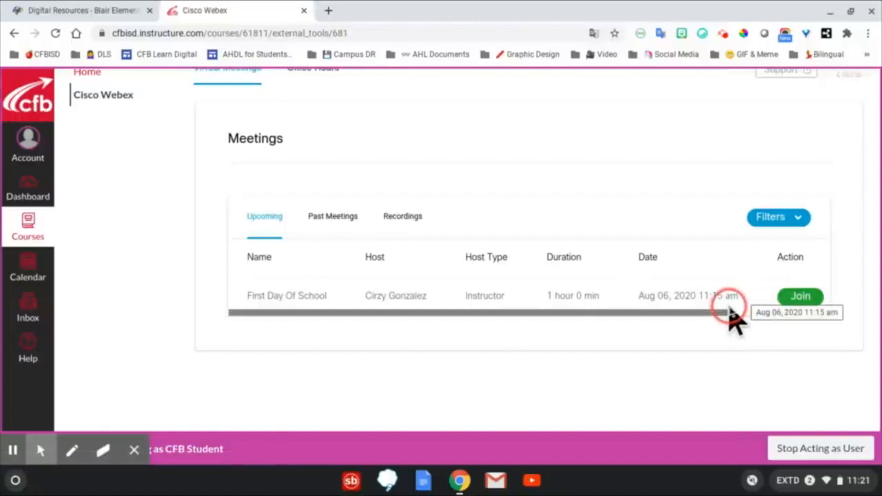
Step: Join the First Day Of School meeting, opening Webex Meetings in a new tab
left_click(800, 297)
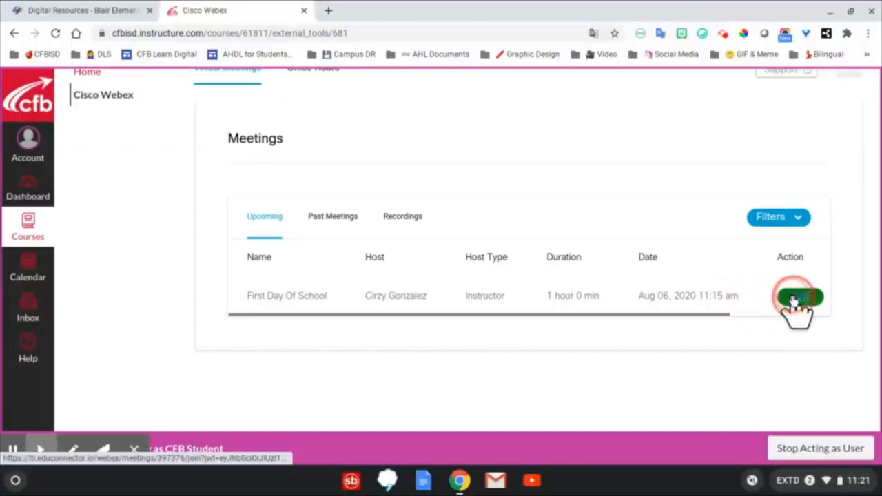
left_click(797, 296)
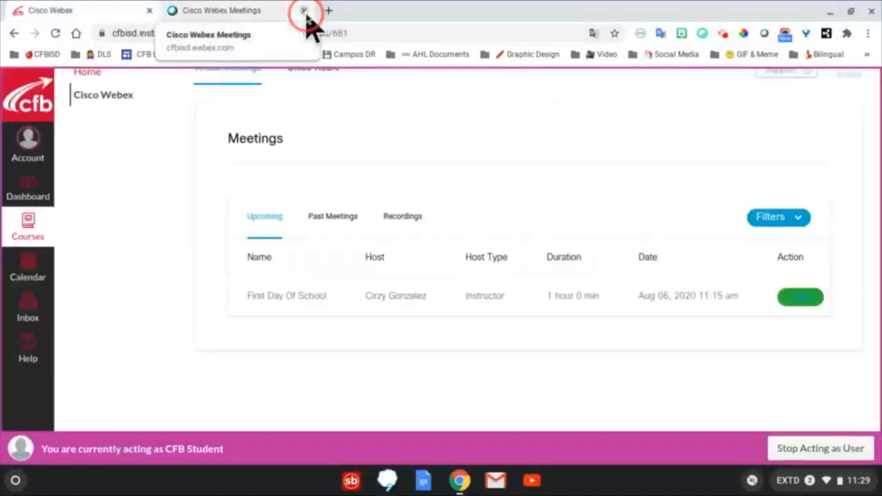
Step: Close the Webex Meetings tab and scroll back up the Canvas Webex page
left_click(303, 10)
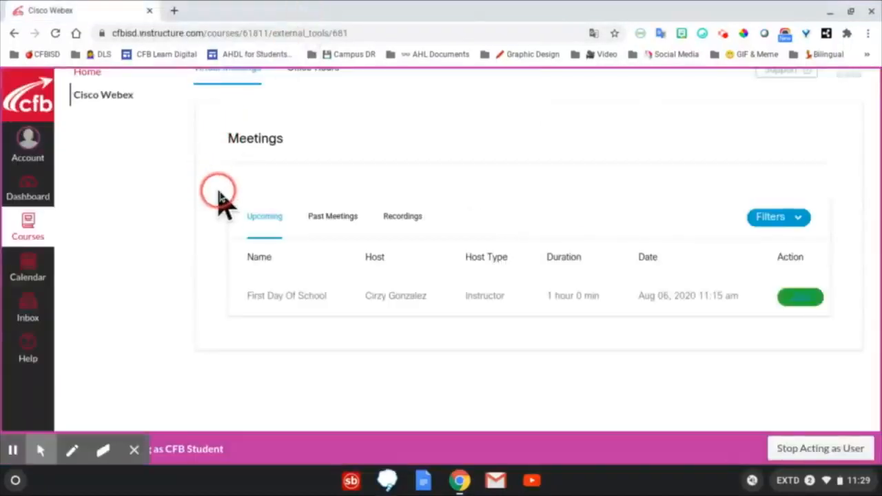
scroll("up", 3)
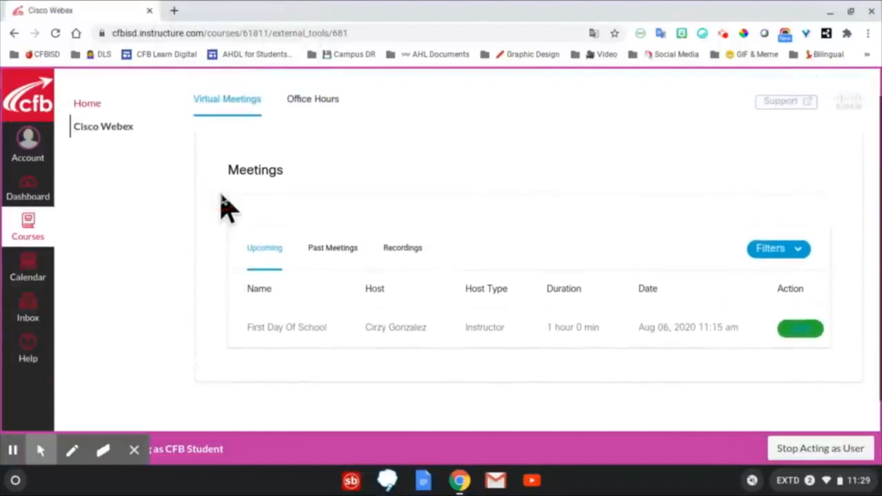
left_click(266, 248)
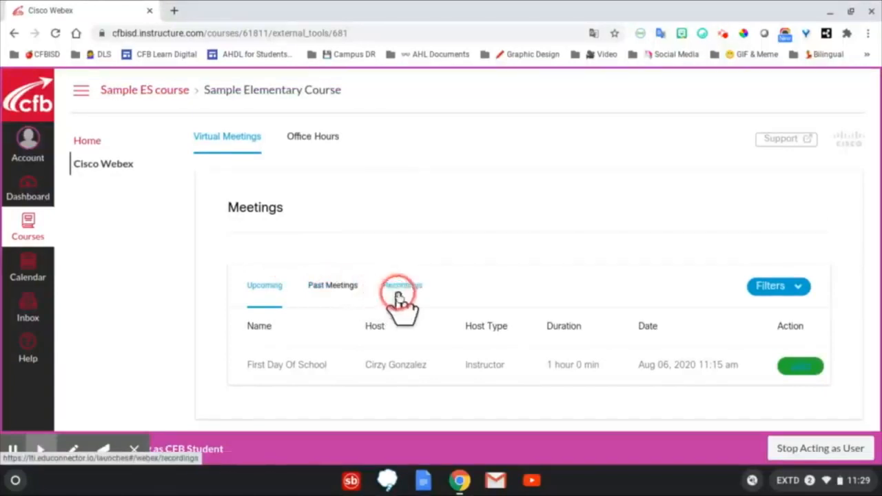
Step: Switch to the Recordings tab to list the Aug 06, 2020 Meet the Teacher recording
left_click(402, 284)
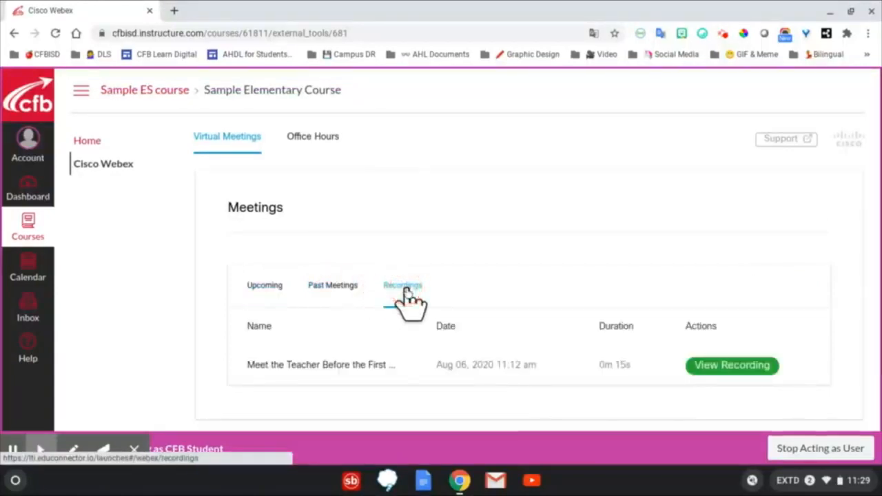
left_click(403, 285)
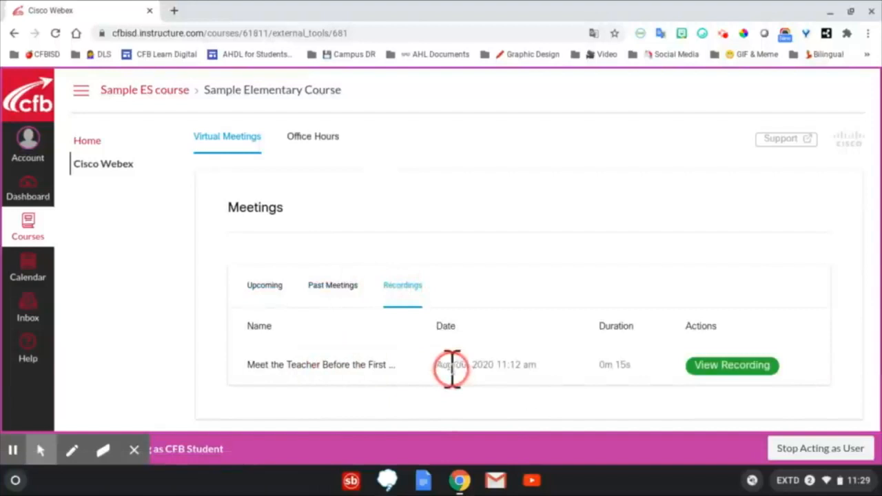
mouse_move(693, 375)
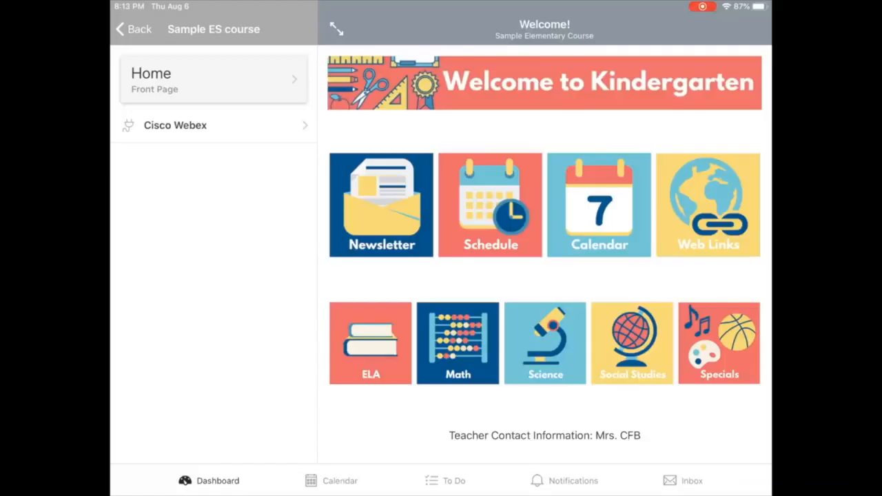
Step: Tap Cisco Webex in the iPad app's Sample ES course menu
left_click(175, 125)
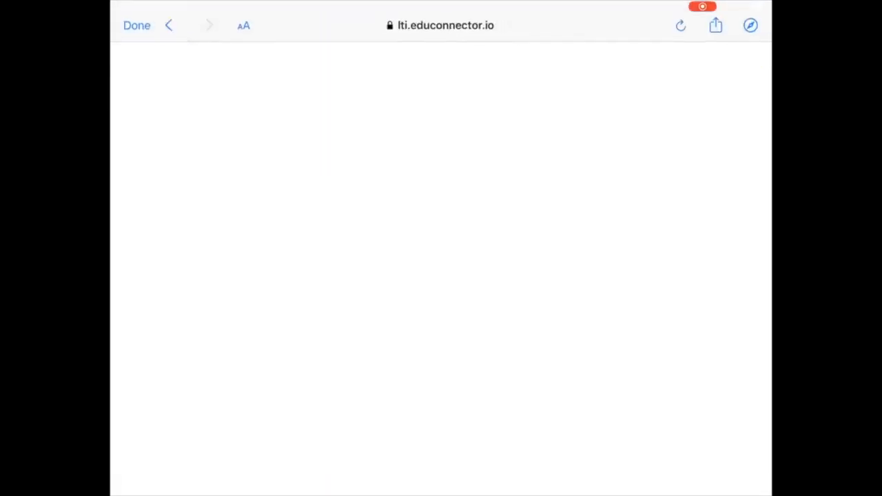